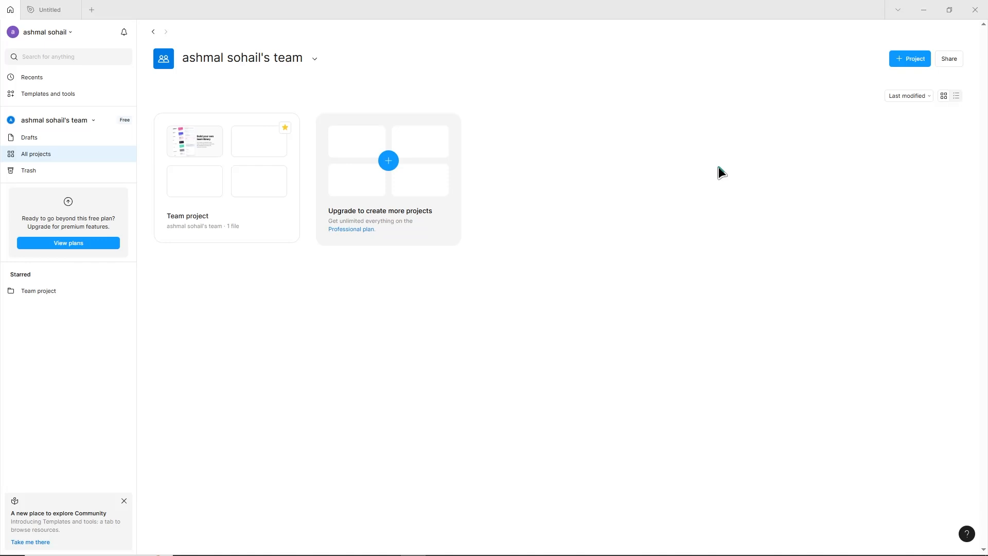
mouse_move(579, 150)
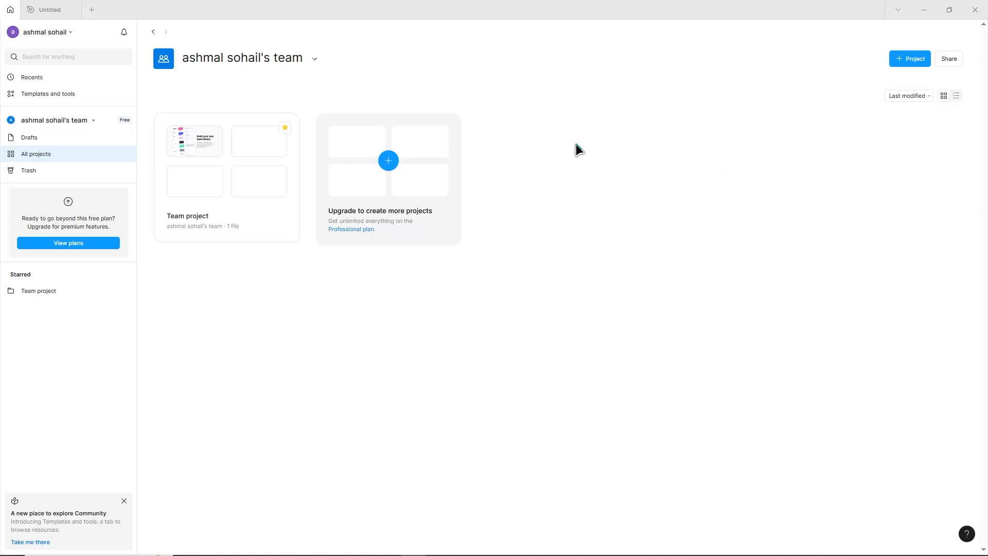
mouse_move(563, 156)
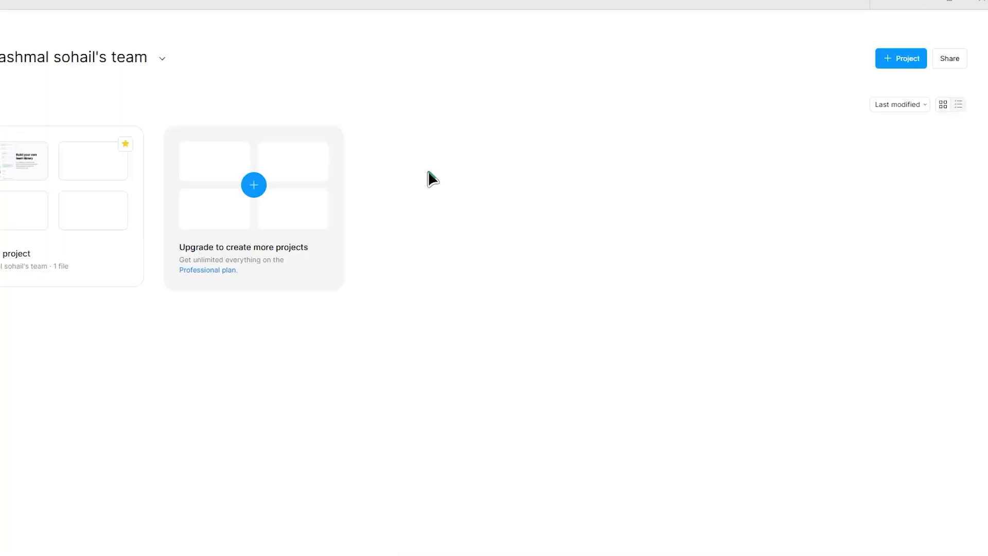
- Copy the team's view-only invite link to the clipboard from the Share dialog
click(949, 58)
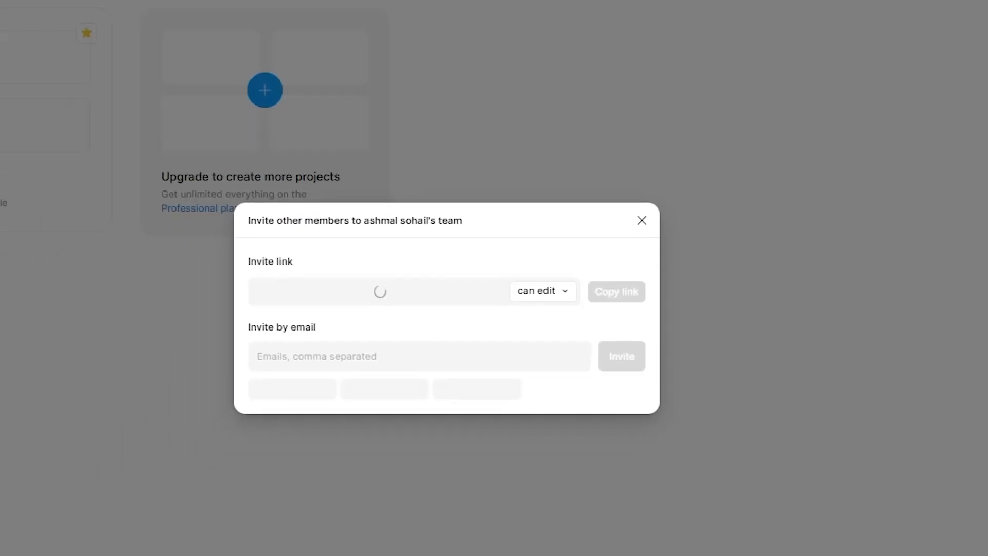
click(537, 291)
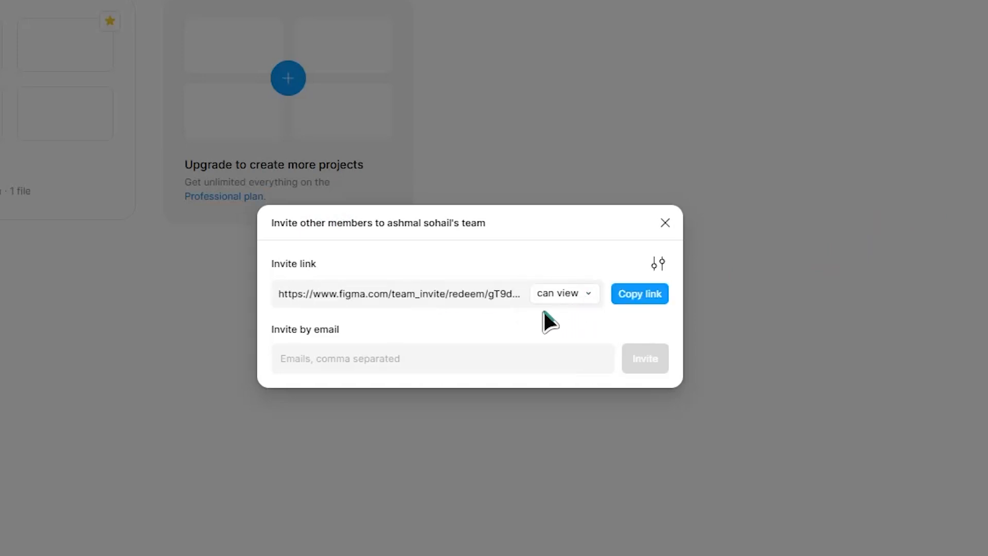
click(639, 293)
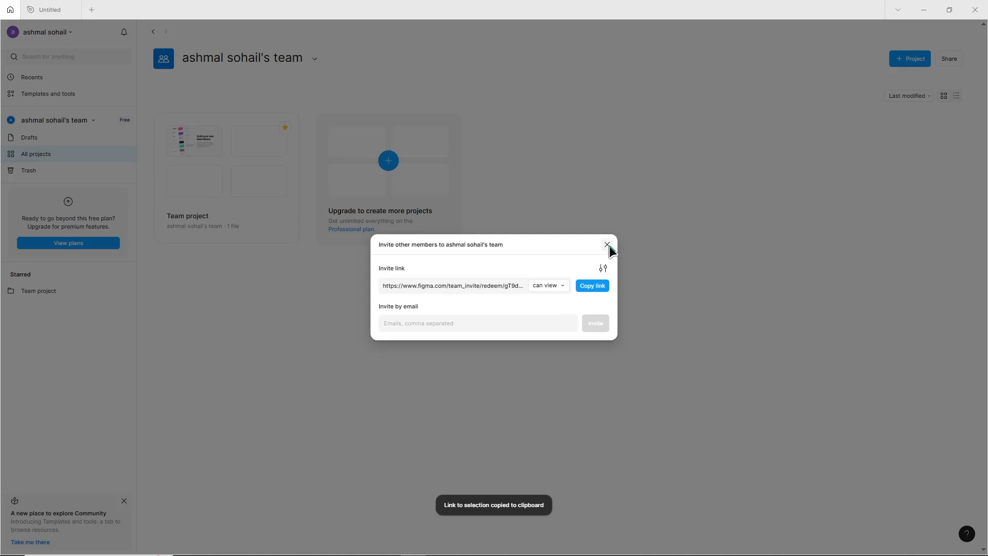
- Export the Shop header frame as 'Header with image' PNG and save it to Downloads
click(607, 245)
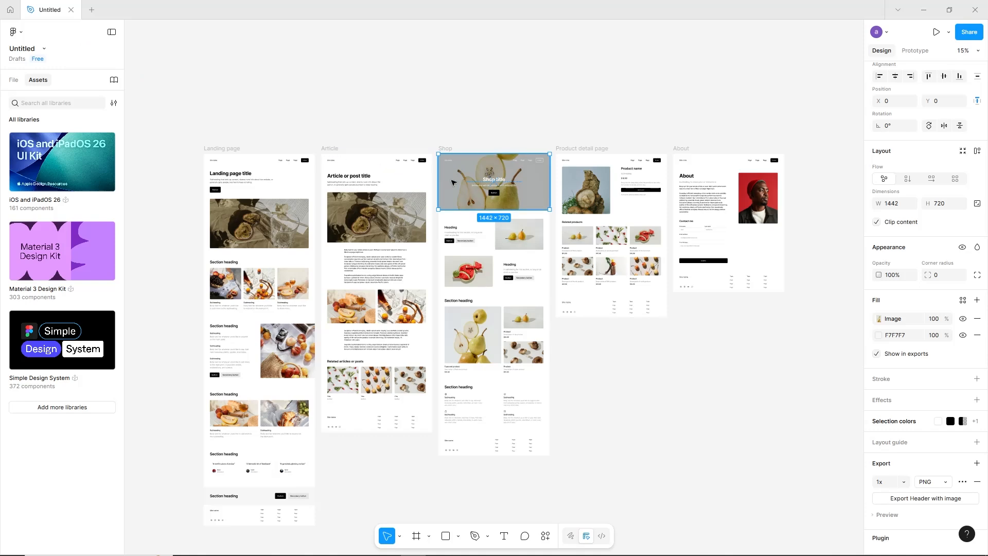
scroll(down, 3)
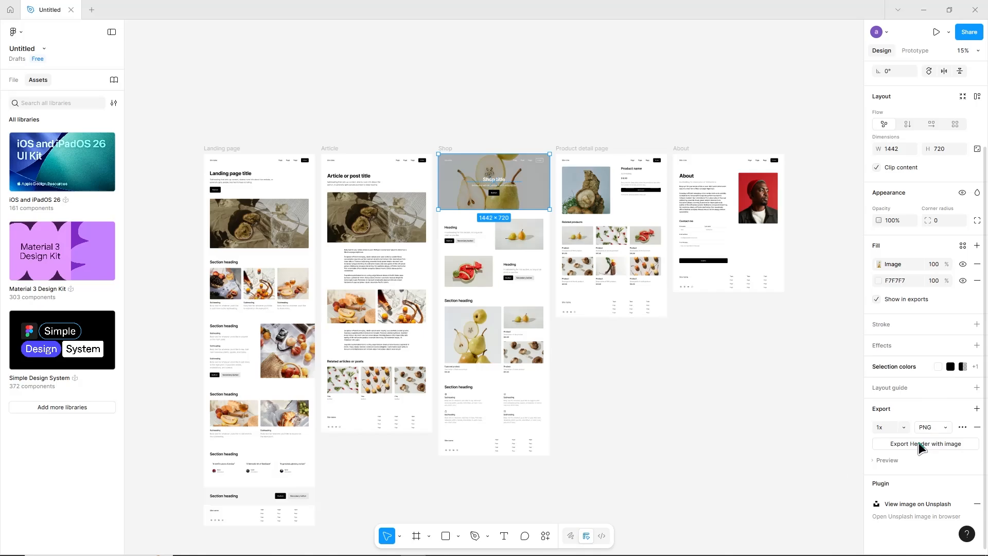
click(924, 443)
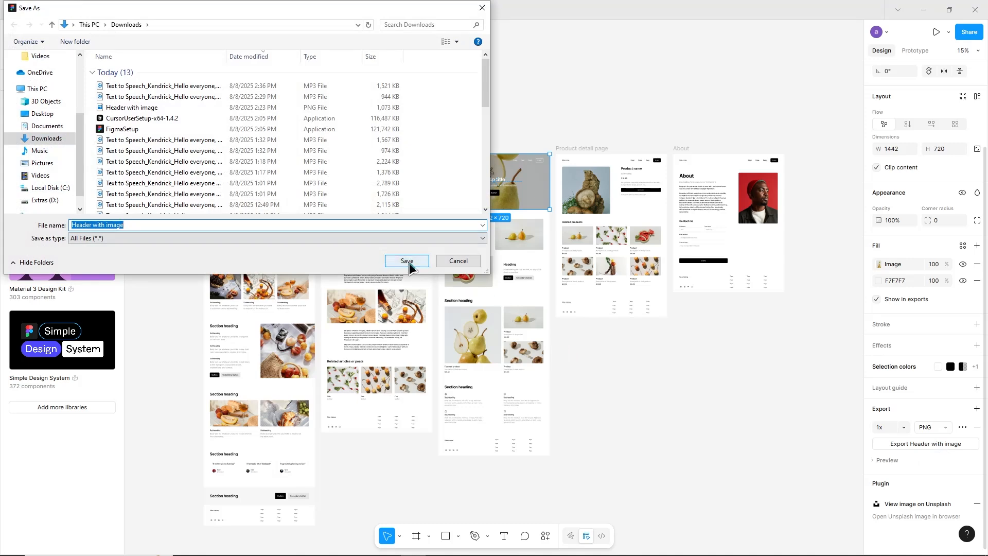
click(407, 260)
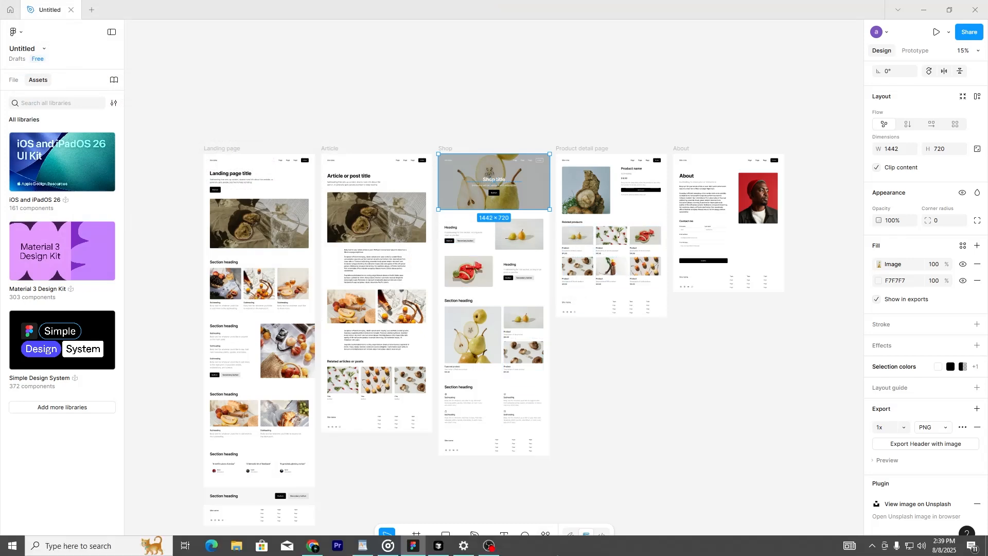
- Switch to Cursor and refresh the assets folder so Header with image.png appears
click(437, 545)
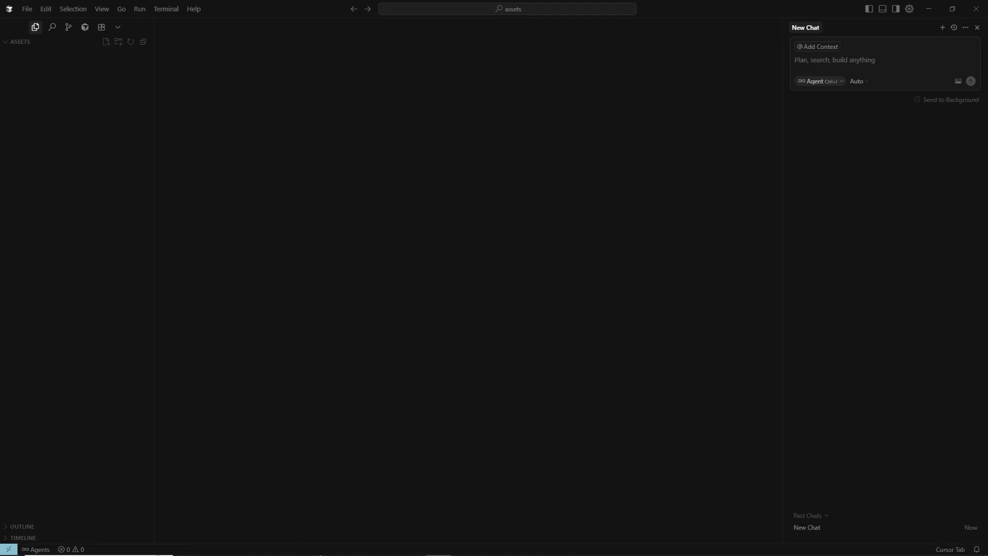
click(236, 549)
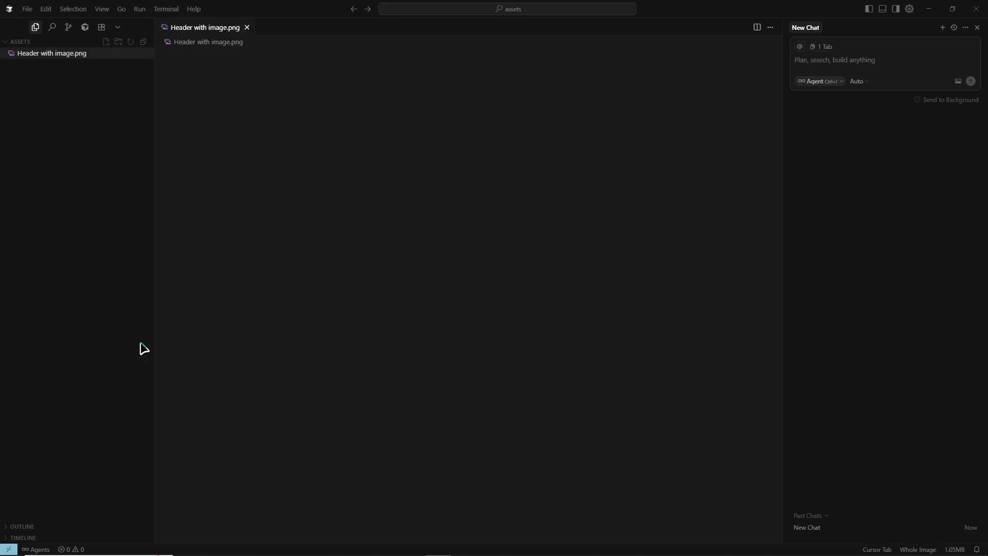
- Preview Header with image.png showing the pear Shop title header at 1442×720
click(50, 52)
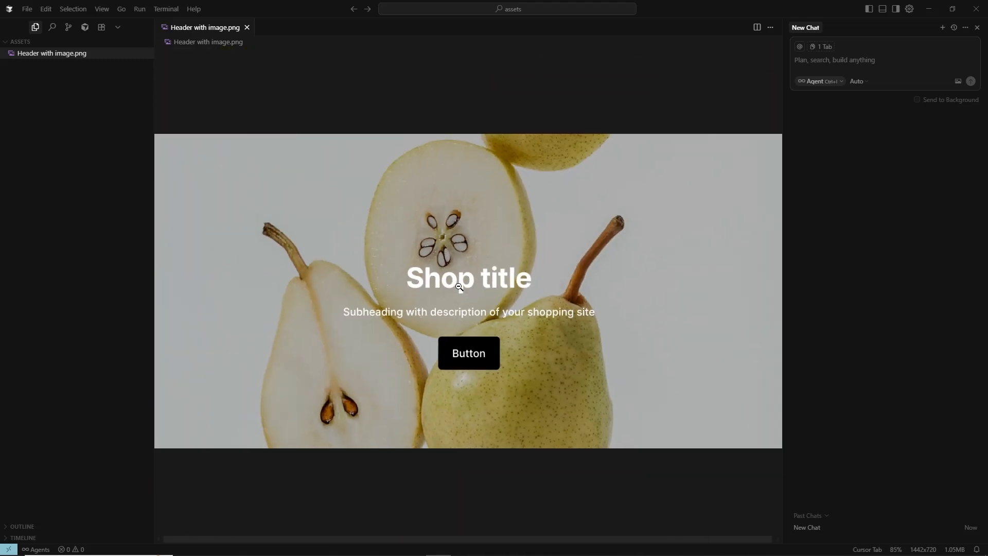
scroll(down, 3)
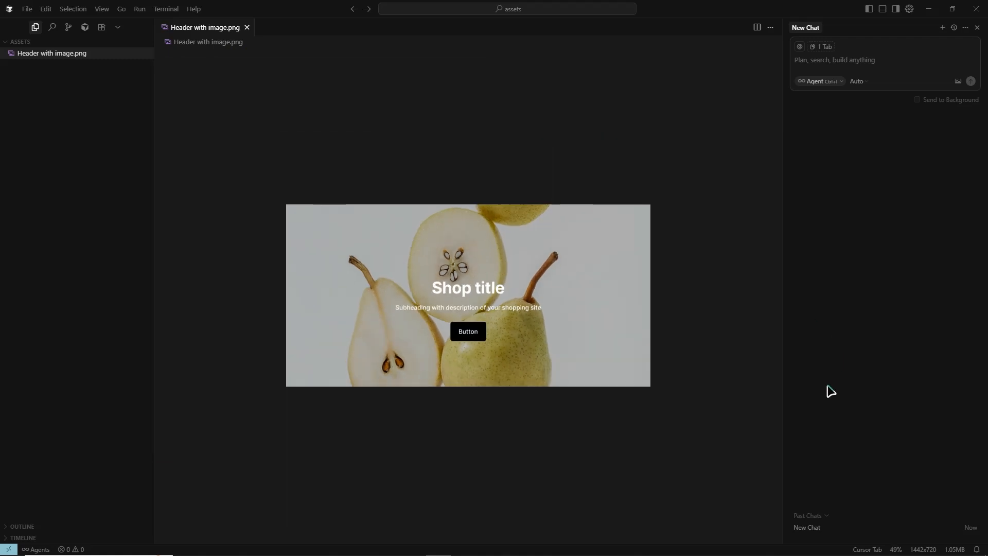